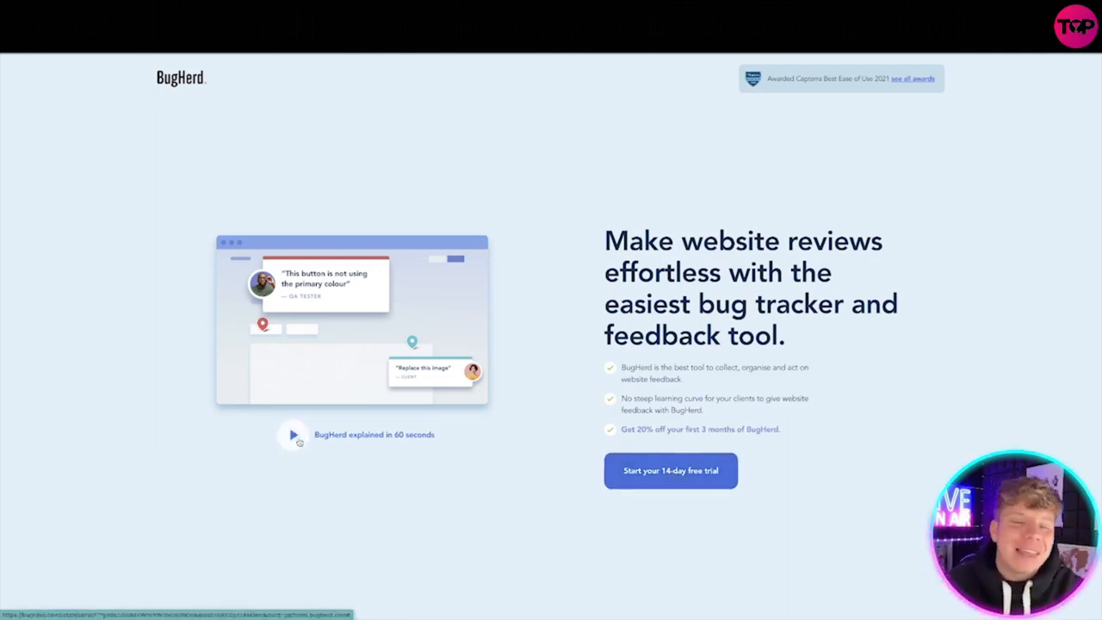
Watch the 60-second explainer video through and close it when finished.
{"action": "left_click", "coordinate": [289, 434]}
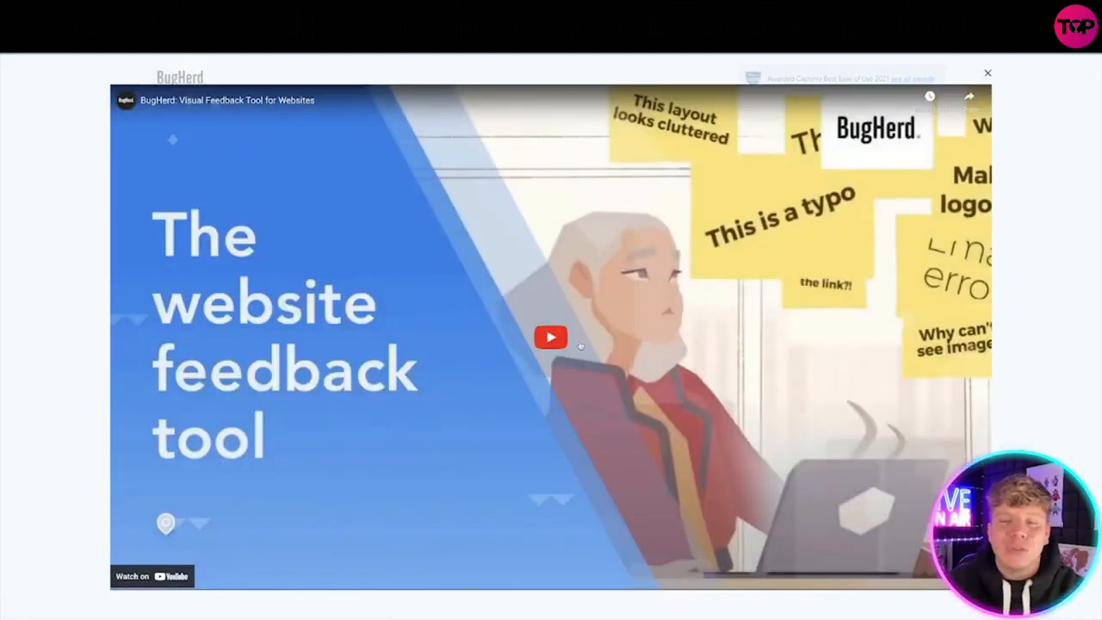
{"action": "left_click", "coordinate": [551, 336]}
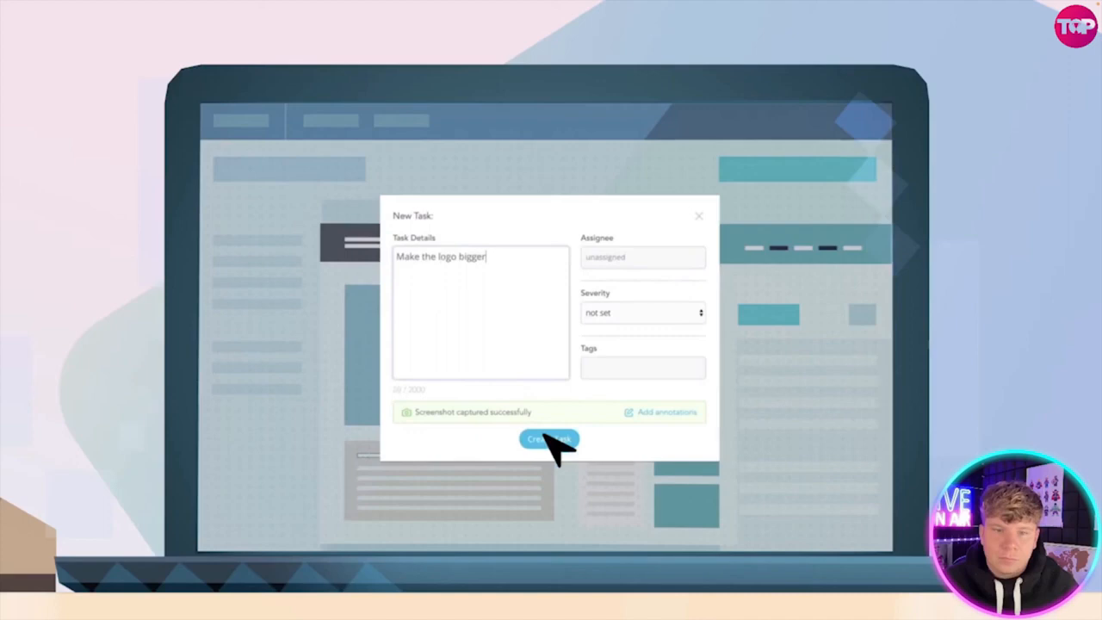
{"action": "left_click", "coordinate": [549, 439]}
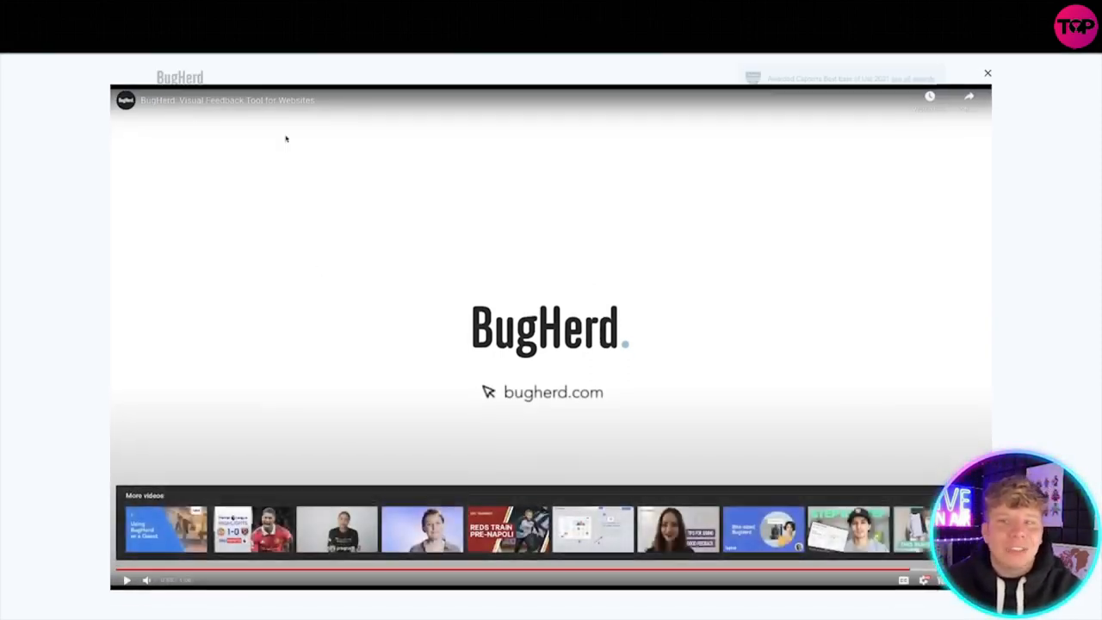
{"action": "left_click", "coordinate": [989, 72]}
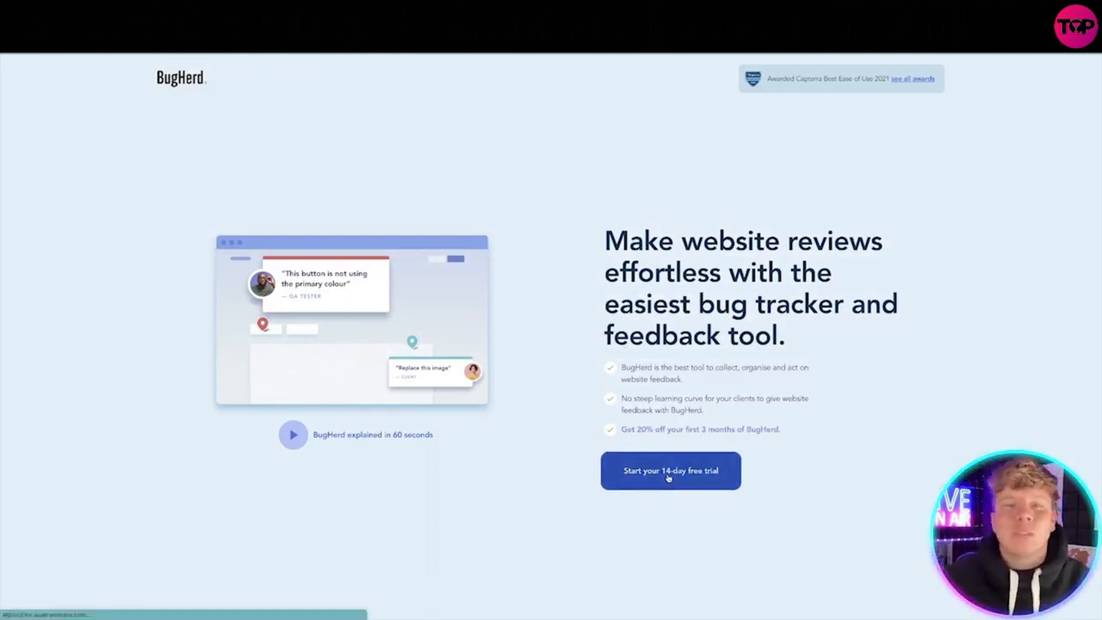
Start the 14-day free trial and submit the sign-up form.
{"action": "left_click", "coordinate": [671, 470]}
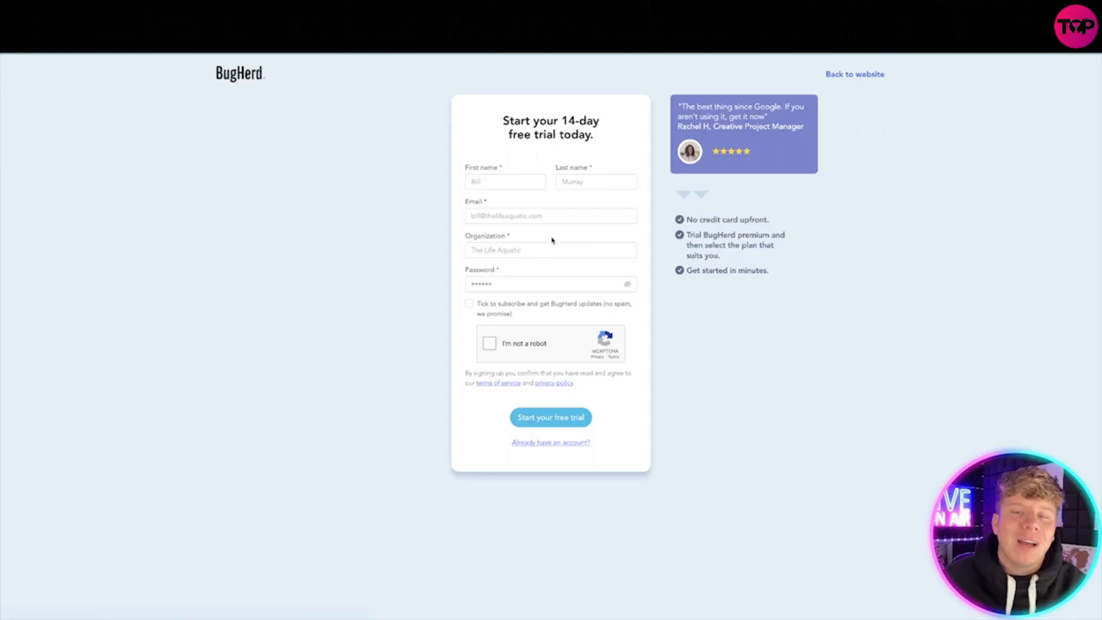
{"action": "left_click", "coordinate": [551, 417]}
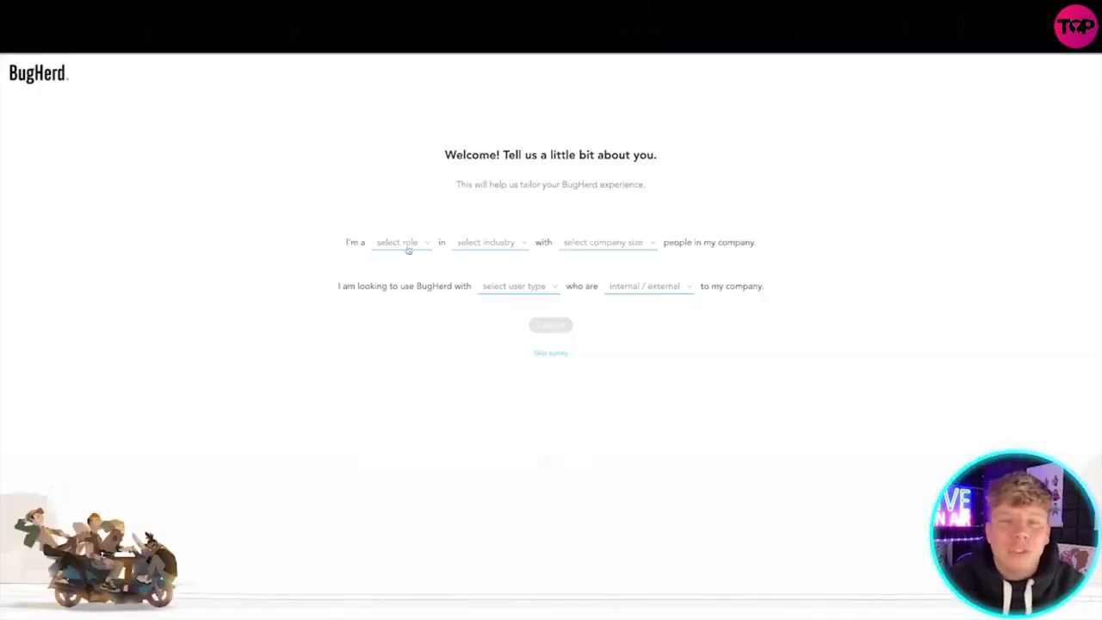
Answer the questionnaire with Content Creator role, E-commerce industry, 1-10 company size and My team.
{"action": "left_click", "coordinate": [403, 241]}
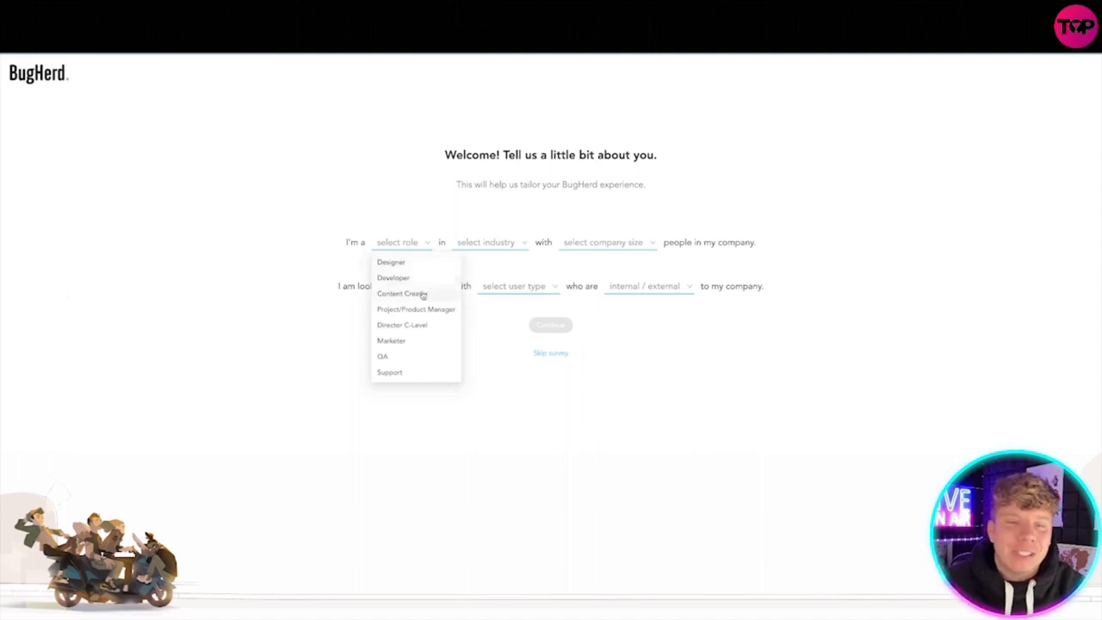
{"action": "left_click", "coordinate": [403, 293]}
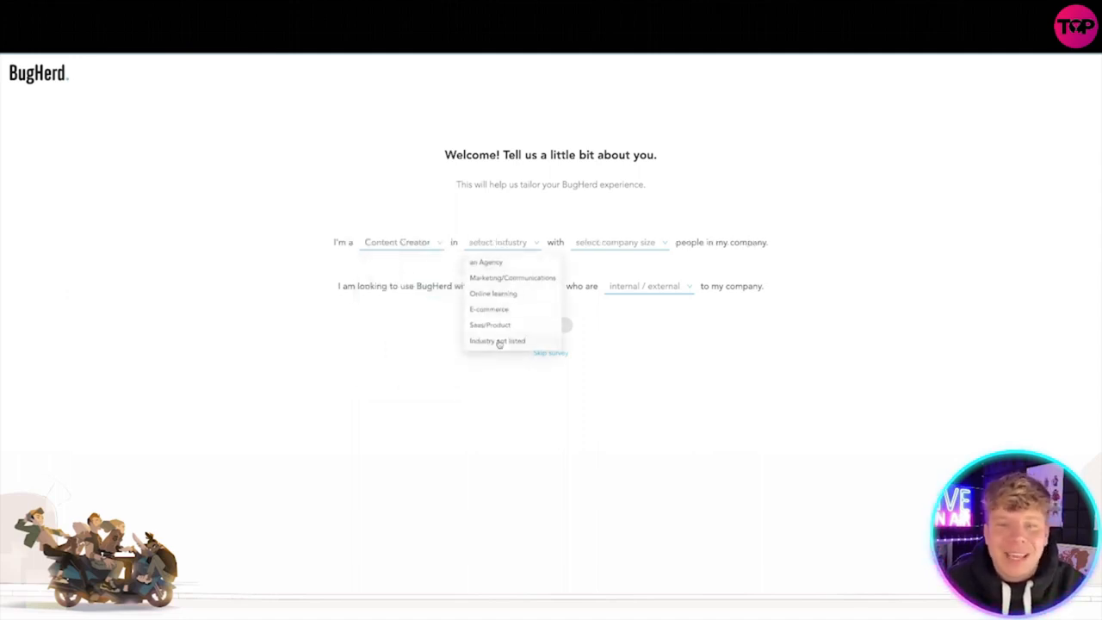
{"action": "left_click", "coordinate": [489, 308]}
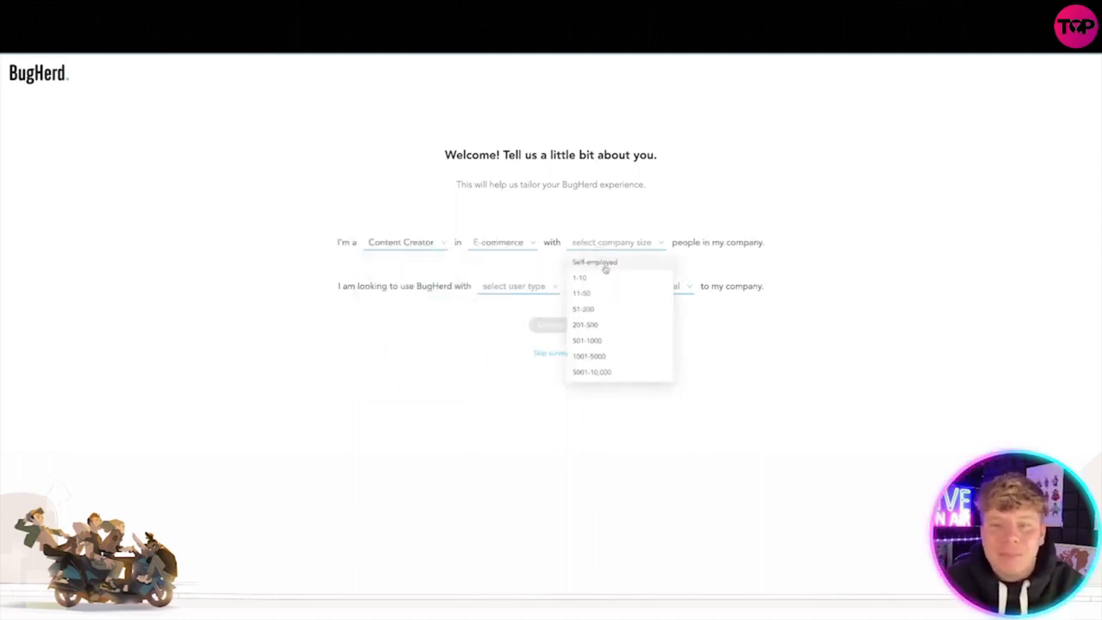
{"action": "left_click", "coordinate": [578, 277]}
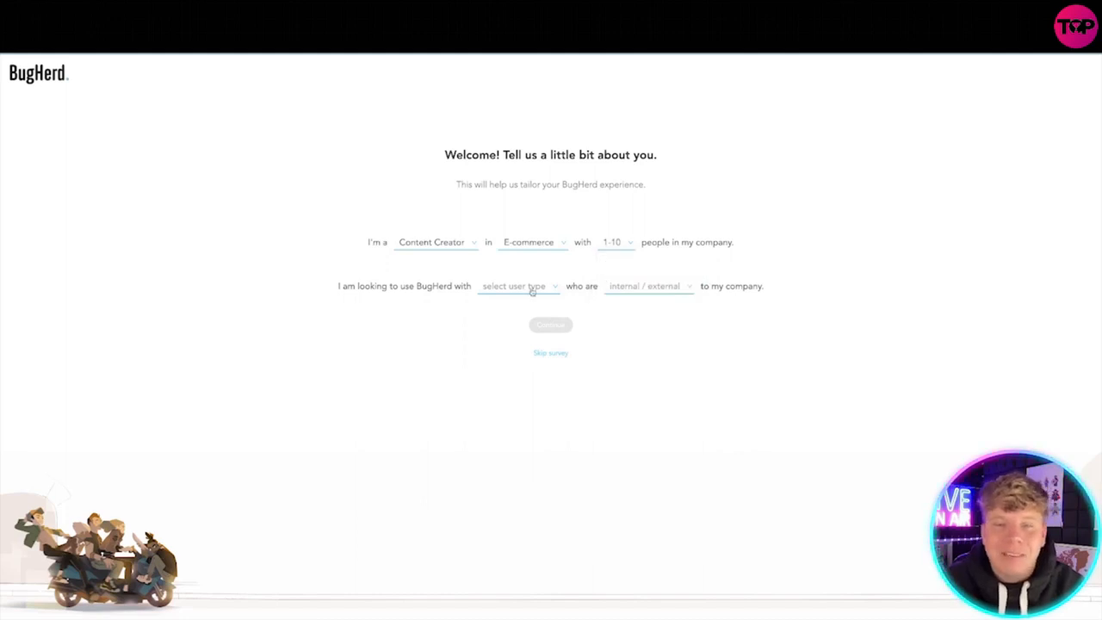
{"action": "left_click", "coordinate": [518, 286]}
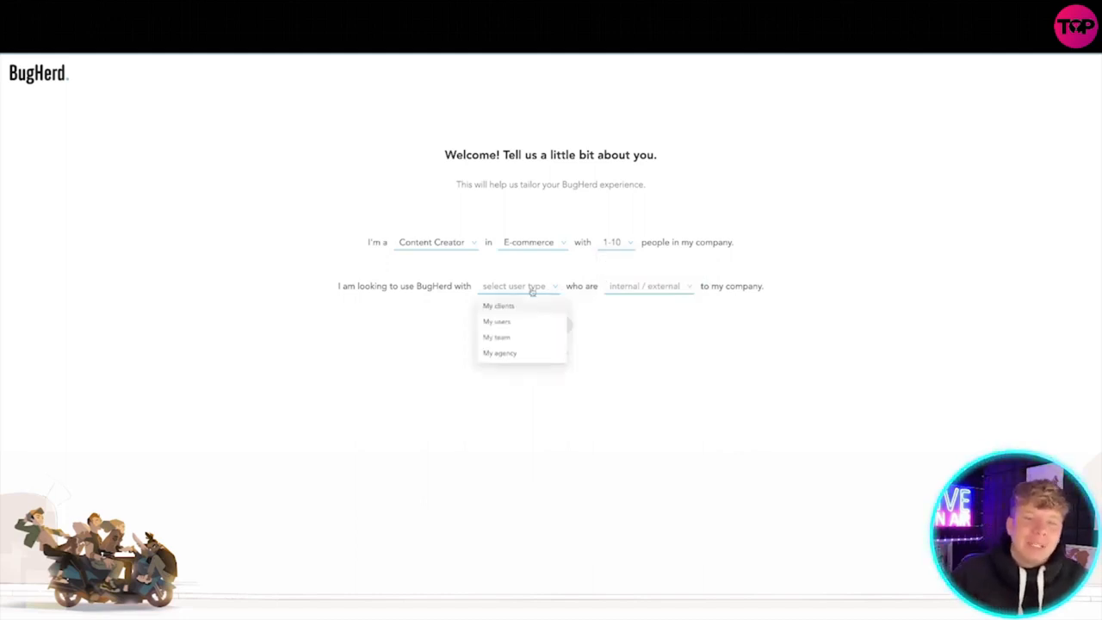
{"action": "left_click", "coordinate": [496, 336]}
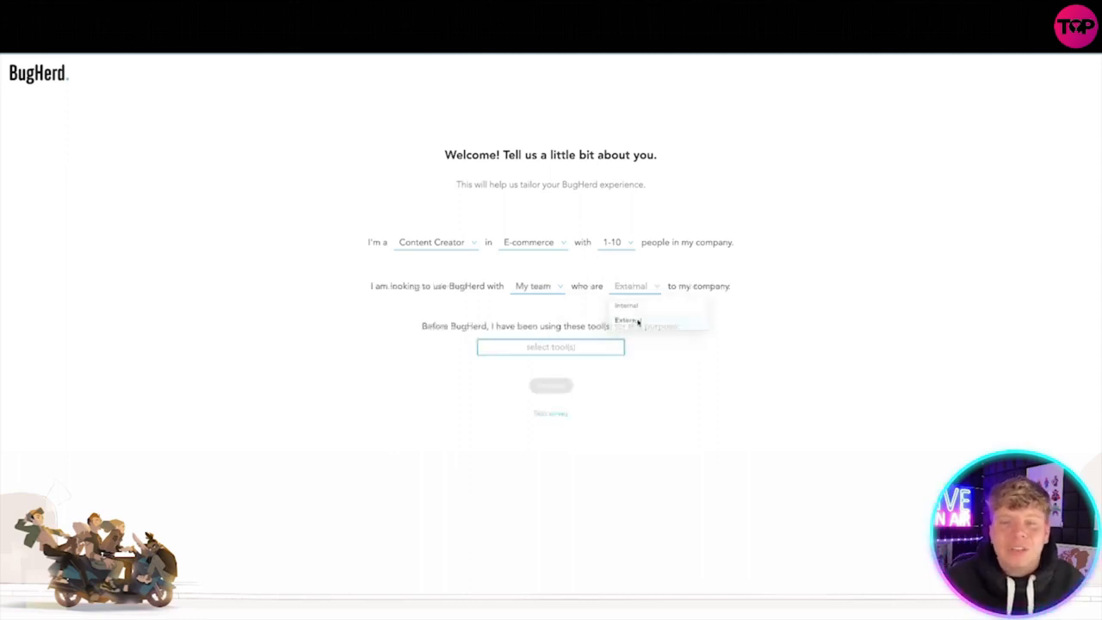
Choose Emails as the previous tool, enter 'on the channel' as referral source and continue.
{"action": "left_click", "coordinate": [551, 348]}
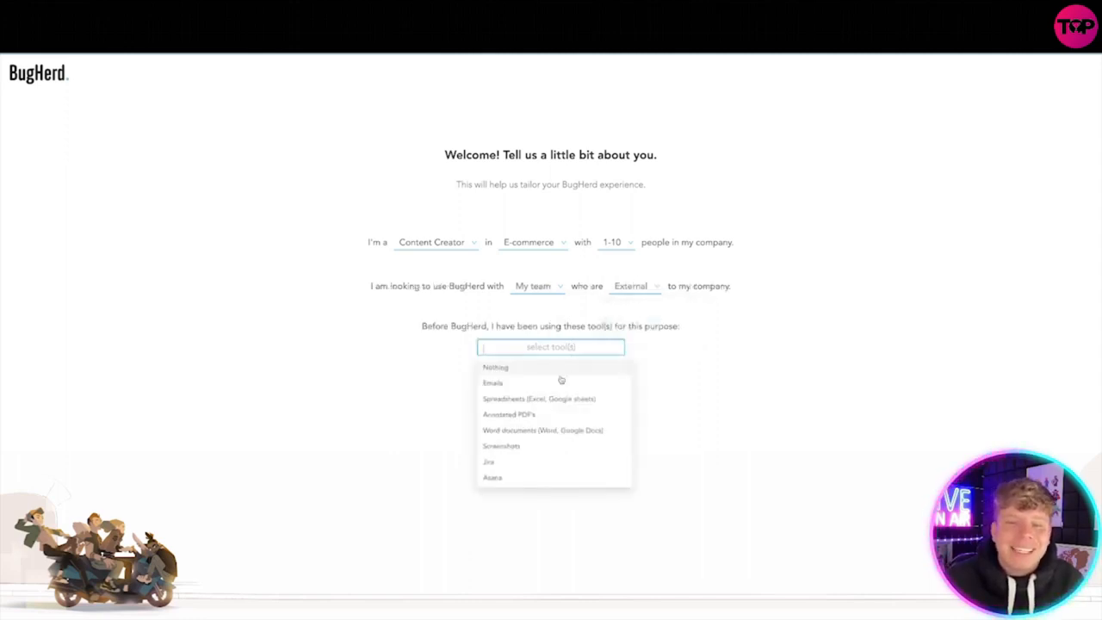
{"action": "left_click", "coordinate": [492, 382]}
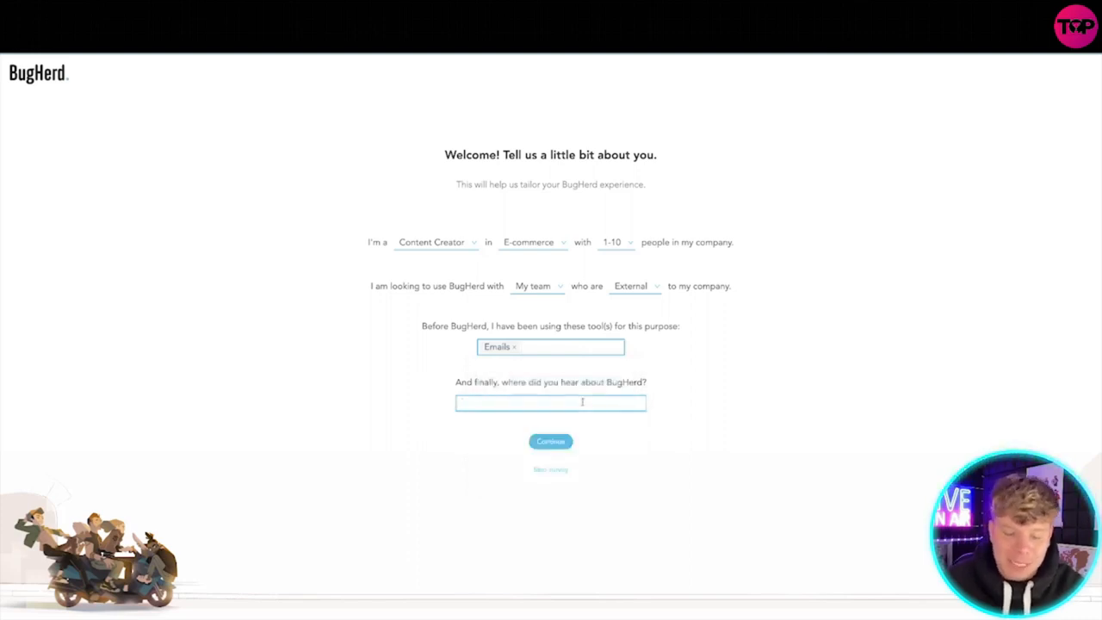
{"action": "type", "text": "on the channel"}
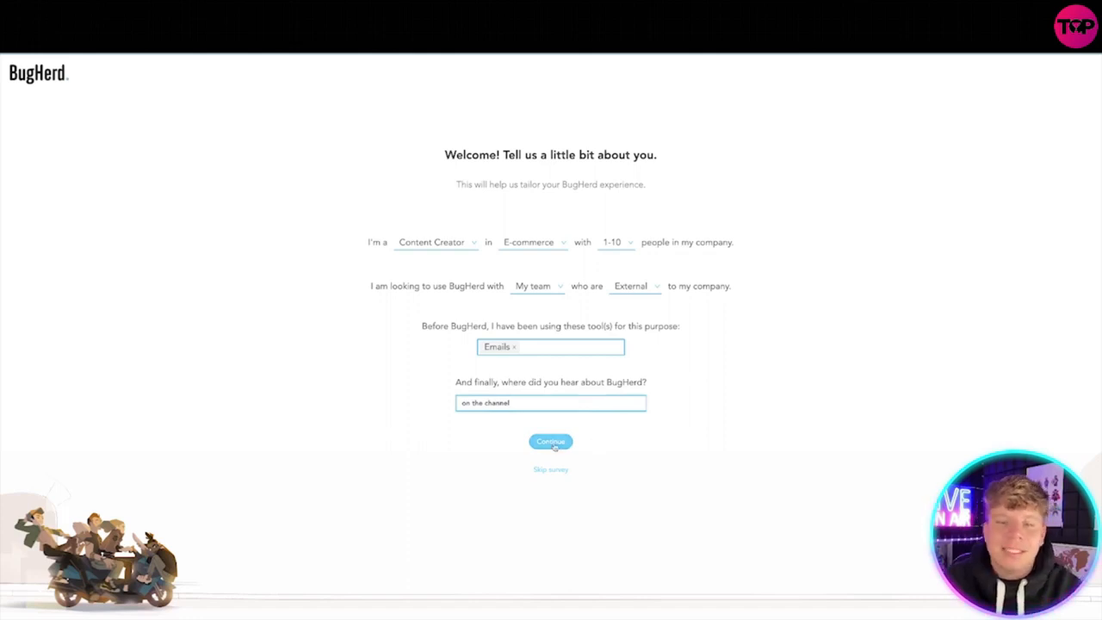
{"action": "left_click", "coordinate": [551, 441]}
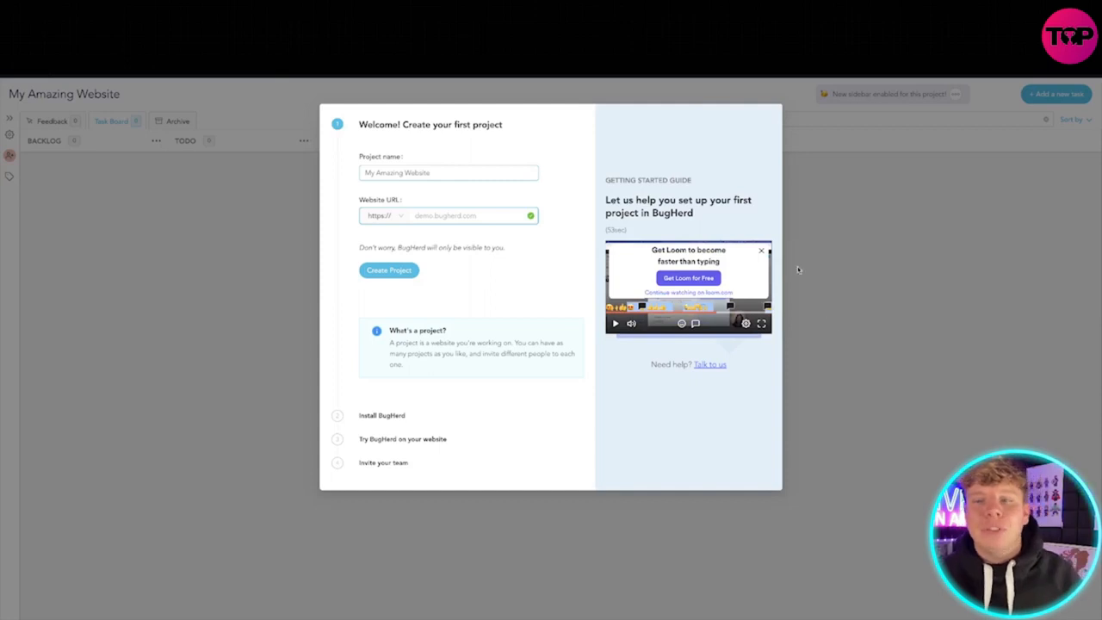
Play the getting-started guide video and create the first project with its name and URL.
{"action": "left_click", "coordinate": [761, 251]}
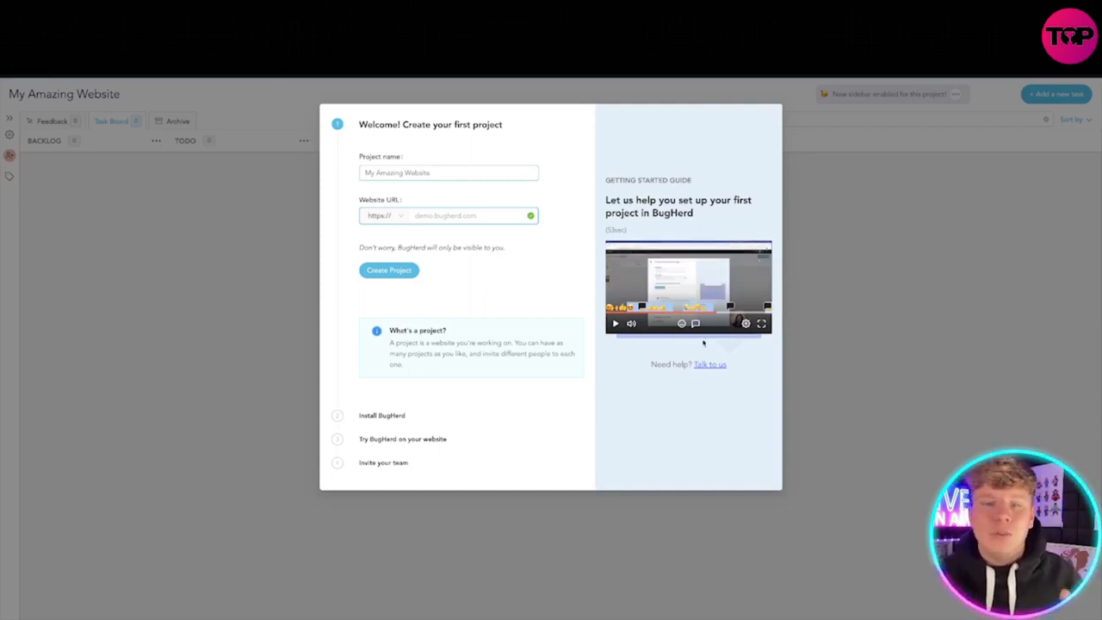
{"action": "mouse_move", "coordinate": [417, 286]}
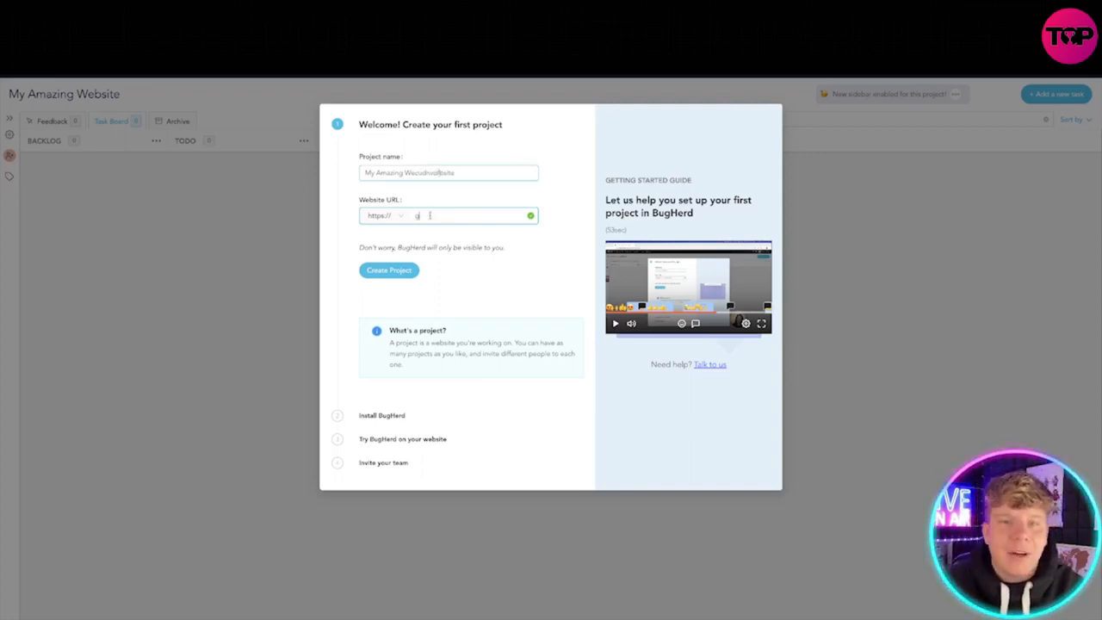
{"action": "left_click", "coordinate": [390, 268]}
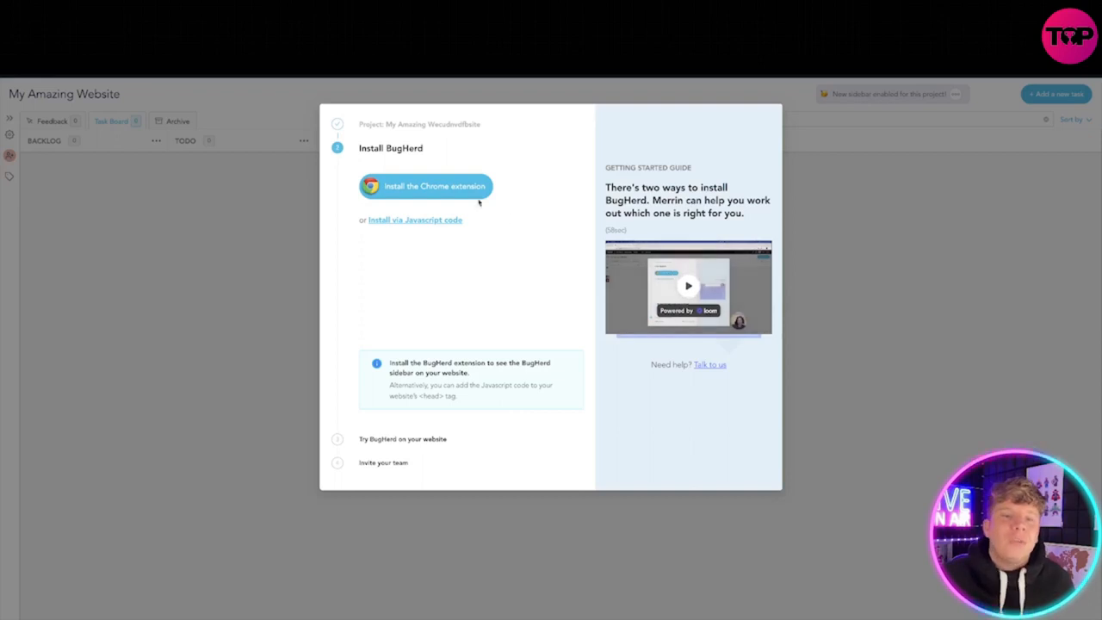
Install the BugHerd extension from the Chrome Web Store and return to the setup guide.
{"action": "left_click", "coordinate": [428, 186]}
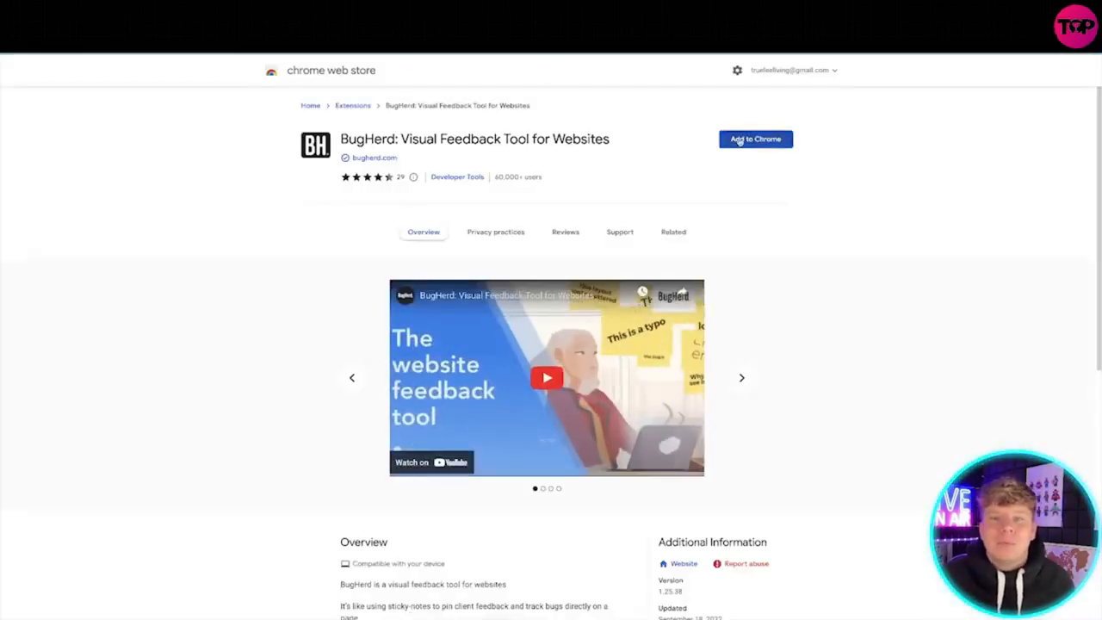
{"action": "left_click", "coordinate": [754, 138]}
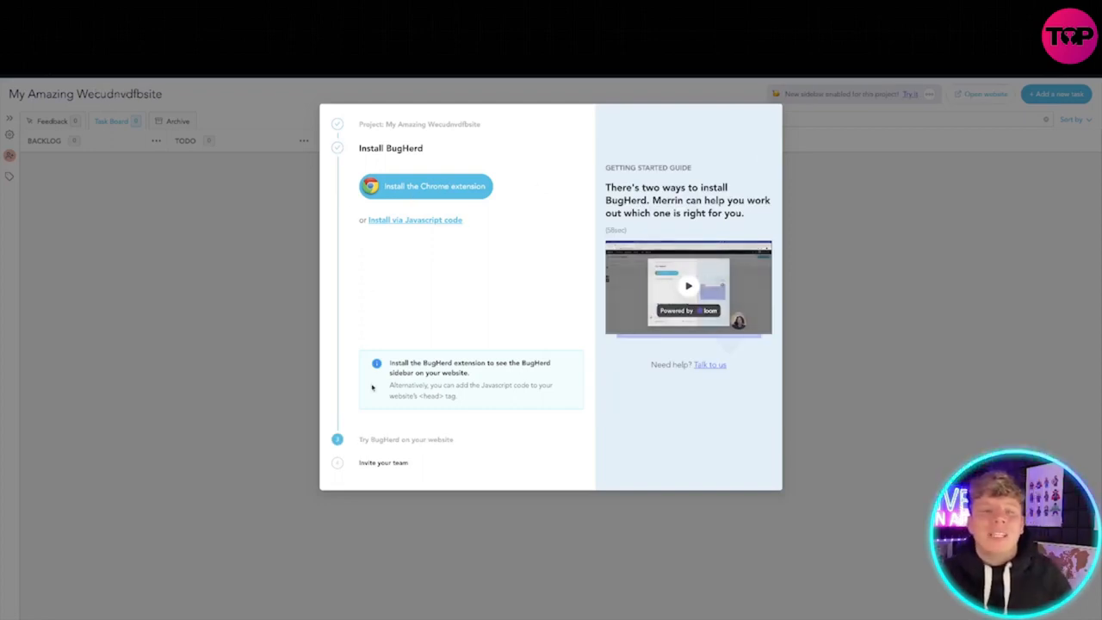
{"action": "left_click", "coordinate": [425, 186]}
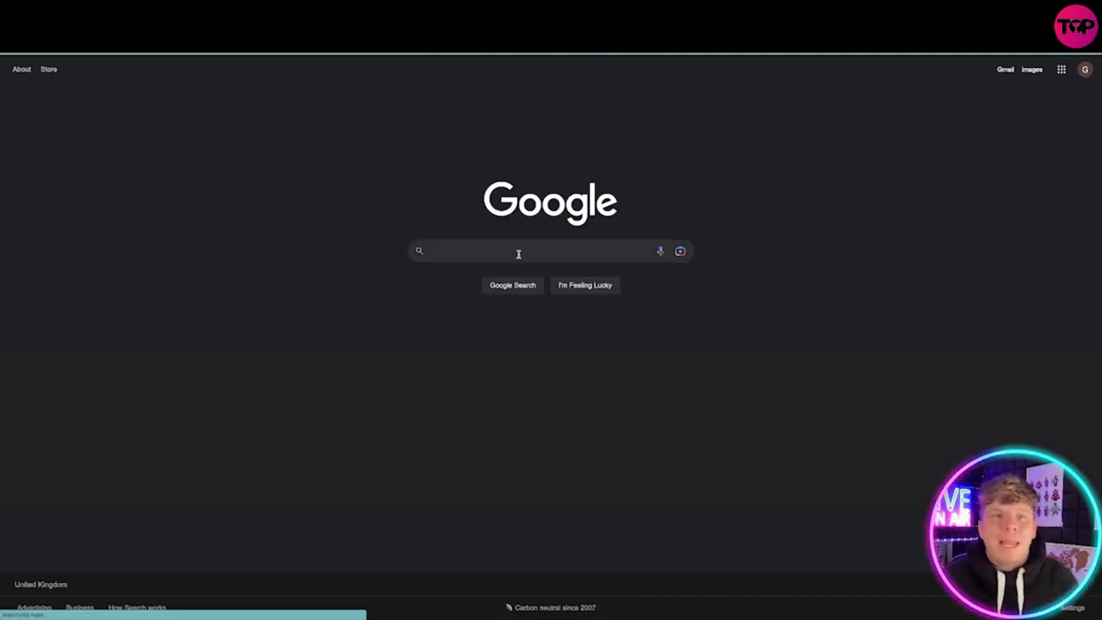
Pin a feedback task reading 'change the logo' on the Google logo.
{"action": "left_click", "coordinate": [520, 251]}
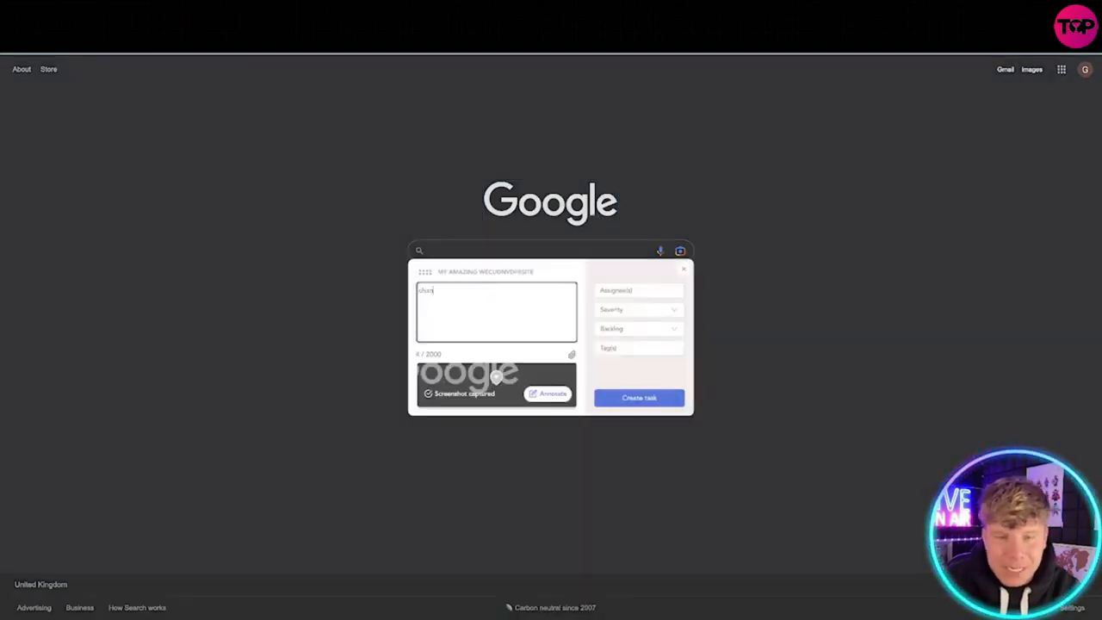
{"action": "type", "text": "change the logo"}
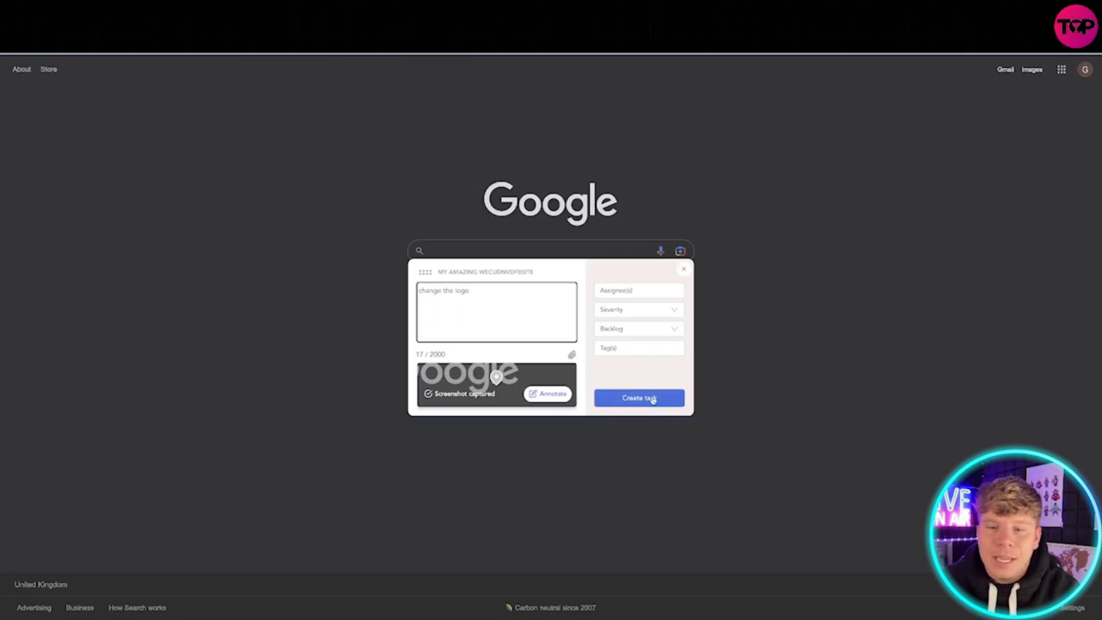
{"action": "left_click", "coordinate": [638, 398]}
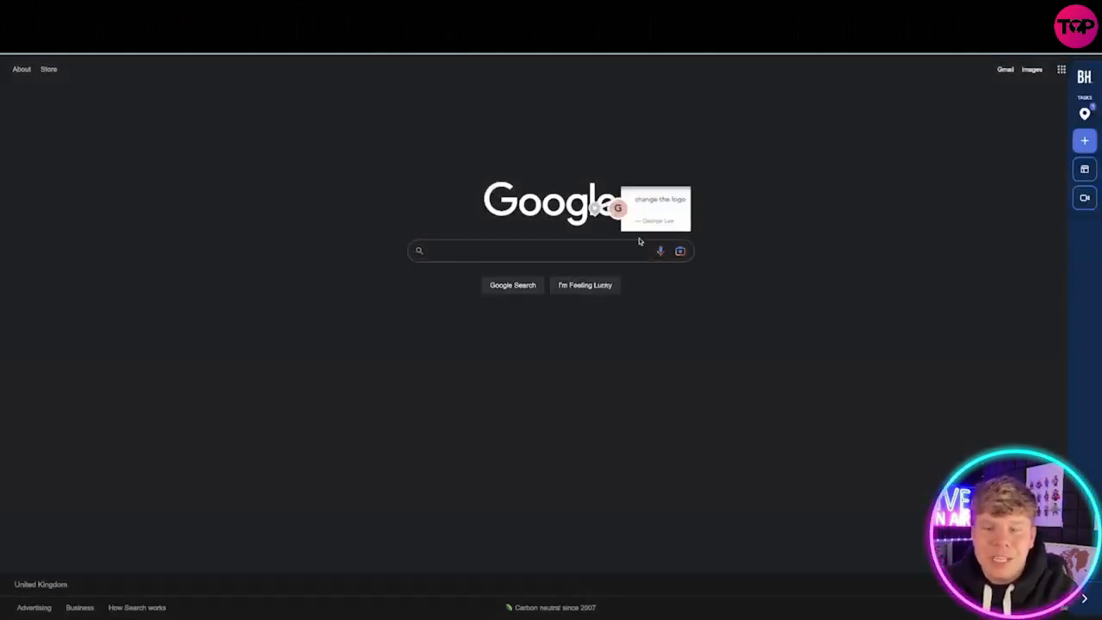
{"action": "mouse_move", "coordinate": [544, 394]}
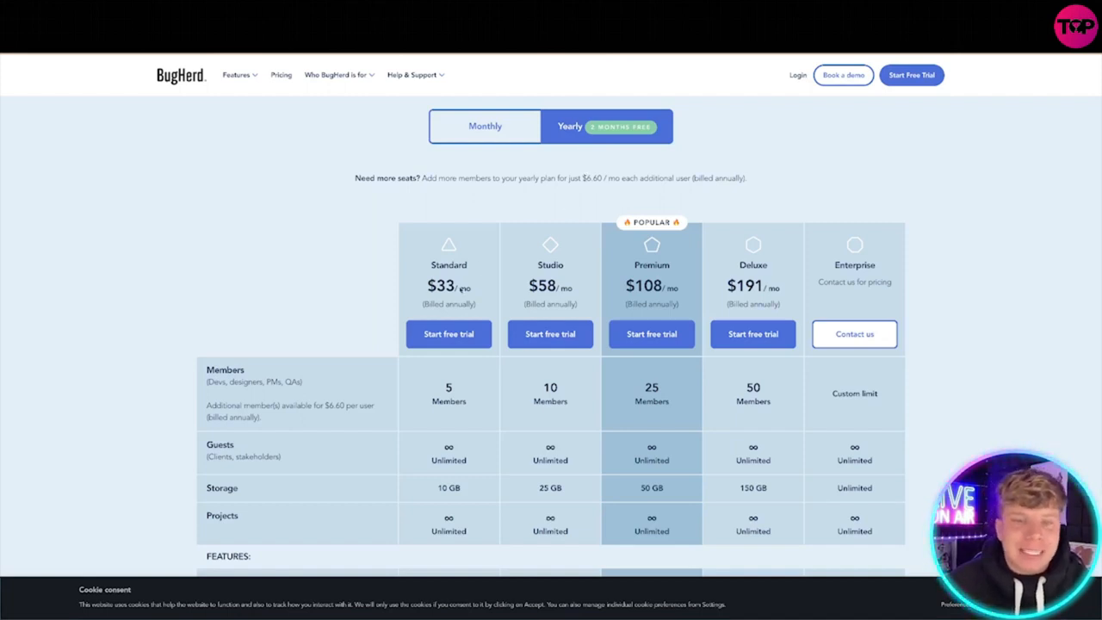
{"action": "scroll", "scroll_direction": "down", "scroll_amount": 3}
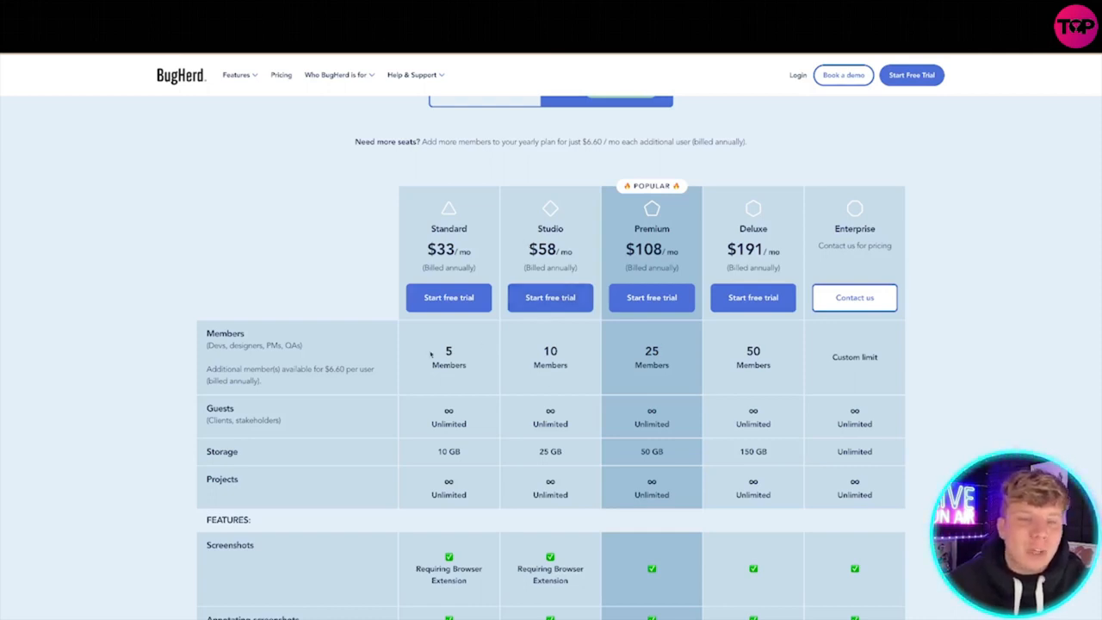
{"action": "scroll", "scroll_direction": "down", "scroll_amount": 3}
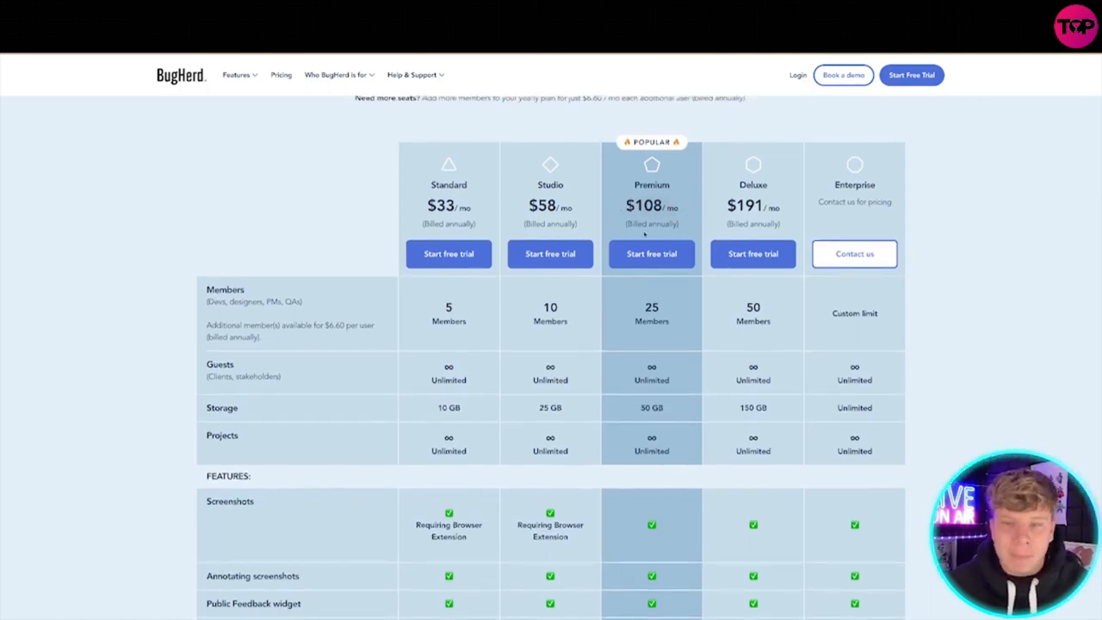
{"action": "scroll", "scroll_direction": "down", "scroll_amount": 3}
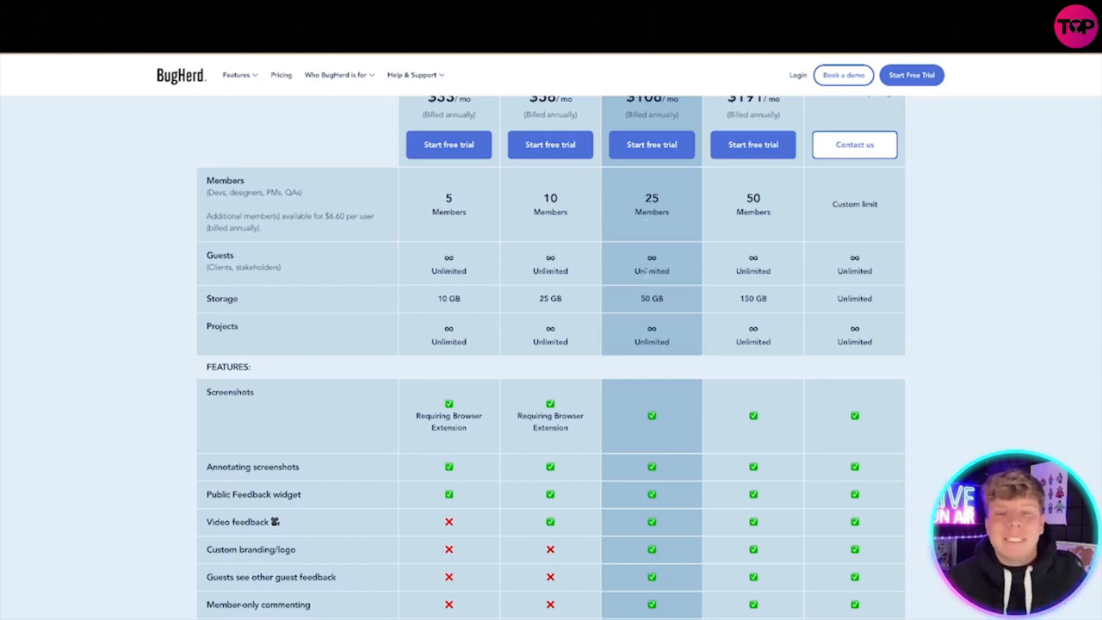
{"action": "scroll", "scroll_direction": "down", "scroll_amount": 3}
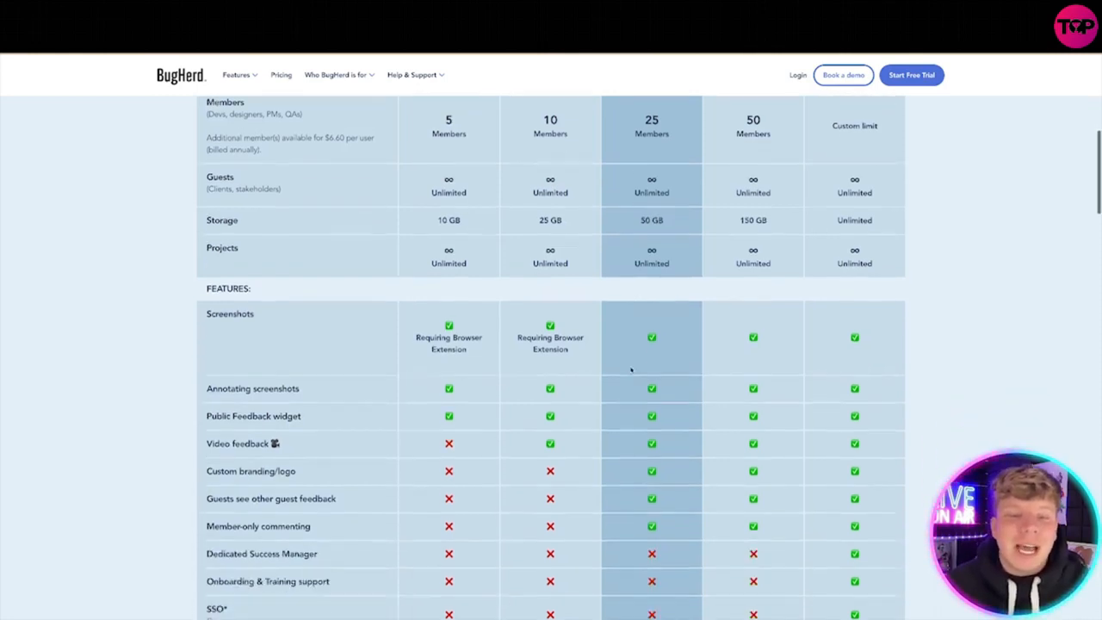
{"action": "scroll", "scroll_direction": "down", "scroll_amount": 3}
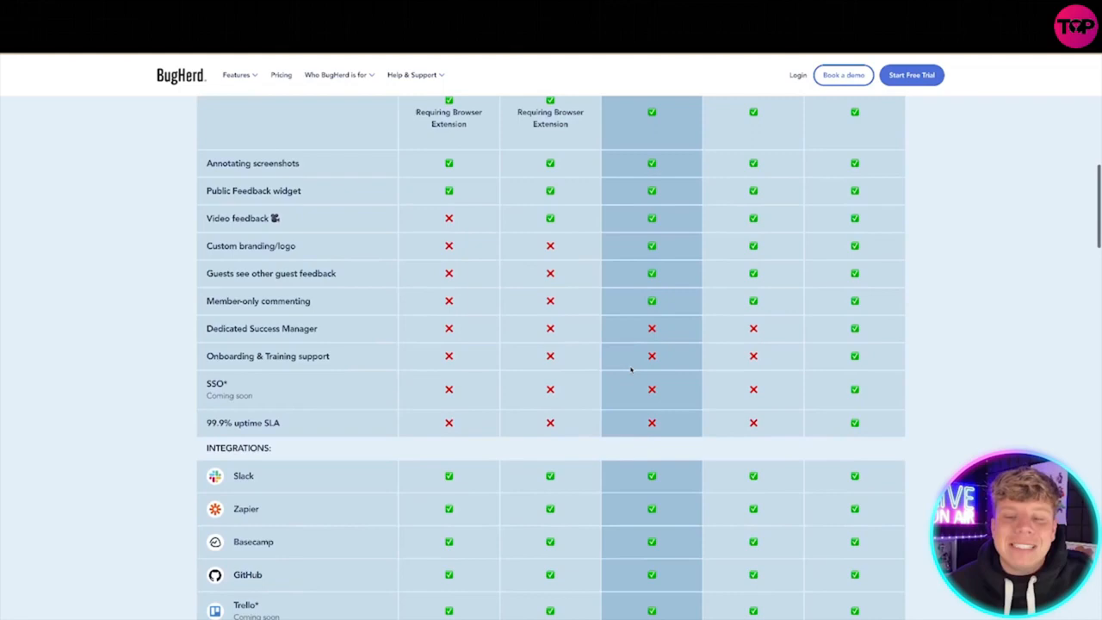
{"action": "scroll", "scroll_direction": "down", "scroll_amount": 3}
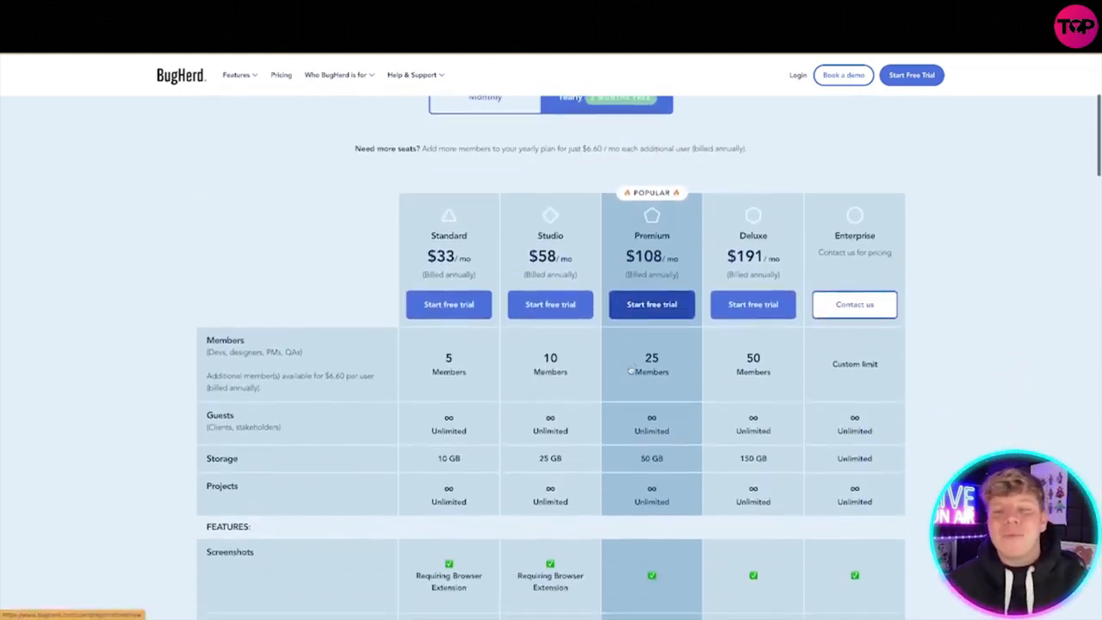
{"action": "scroll", "scroll_direction": "down", "scroll_amount": 3}
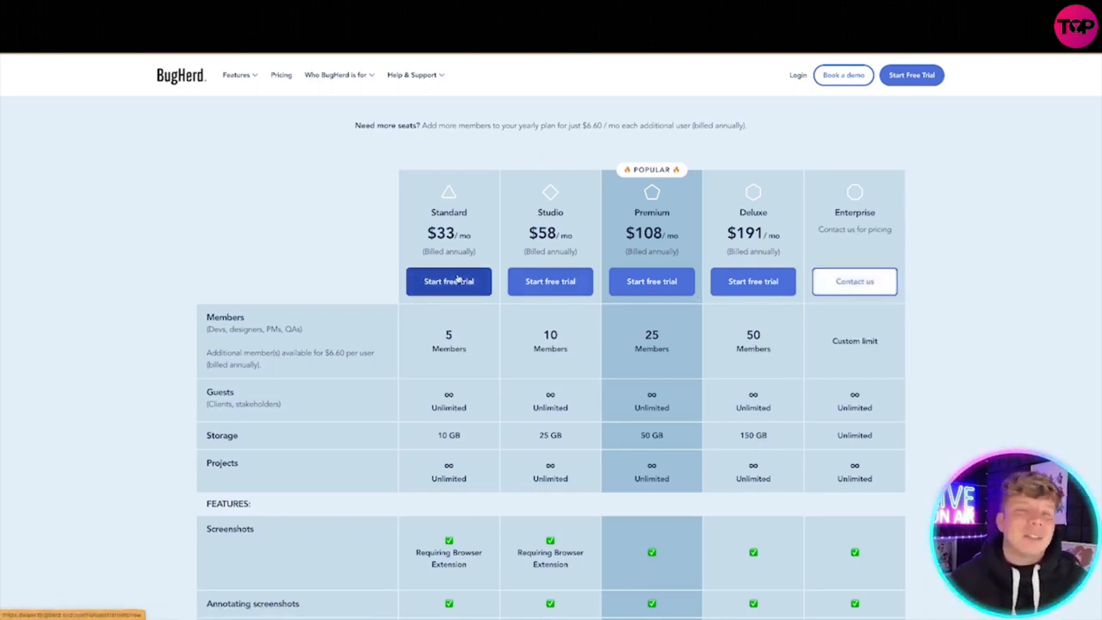
{"action": "mouse_move", "coordinate": [354, 148]}
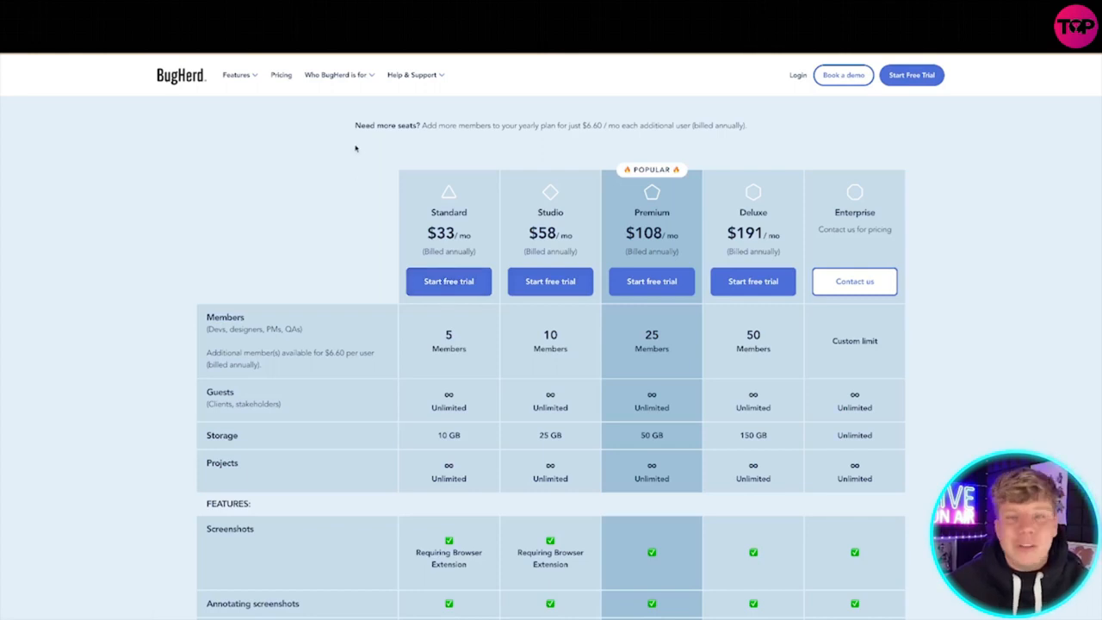